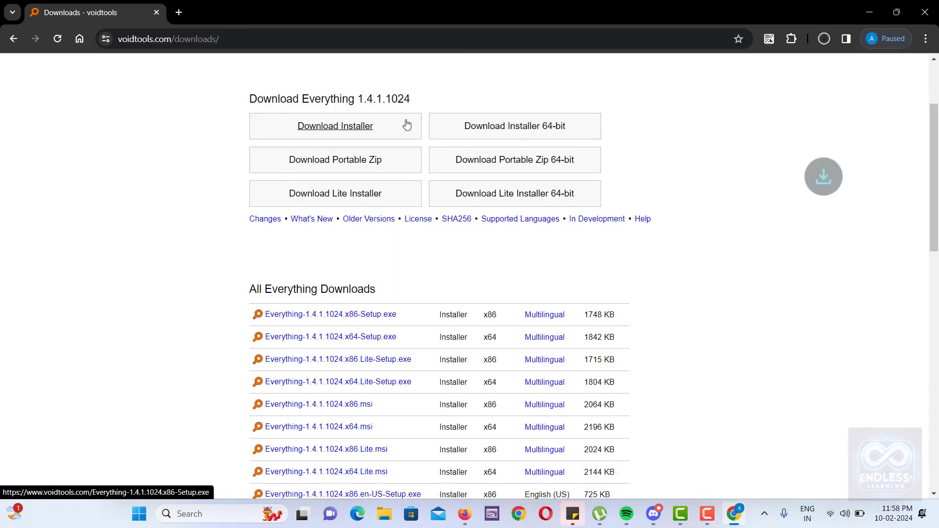
# Download the standard Everything 1.4.1.1024 installer from voidtools and launch it.
pyautogui.click(334, 127)
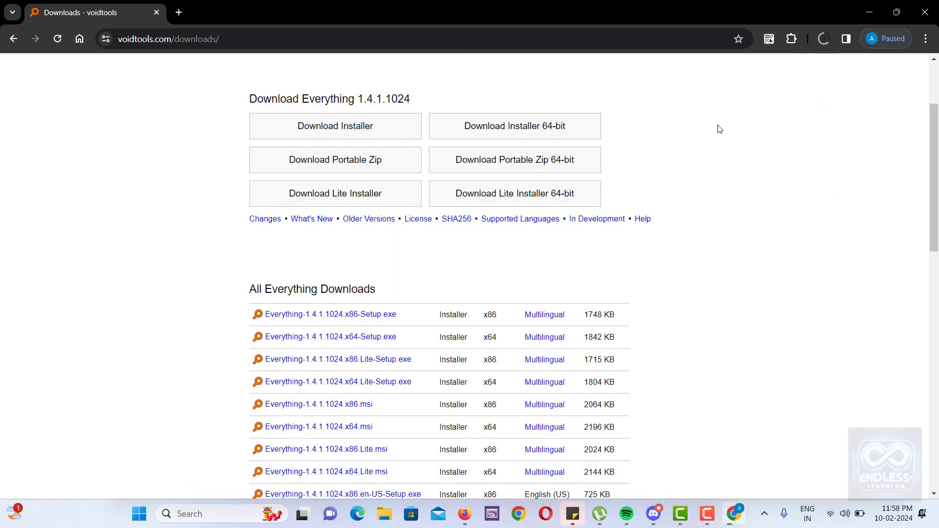
pyautogui.click(336, 126)
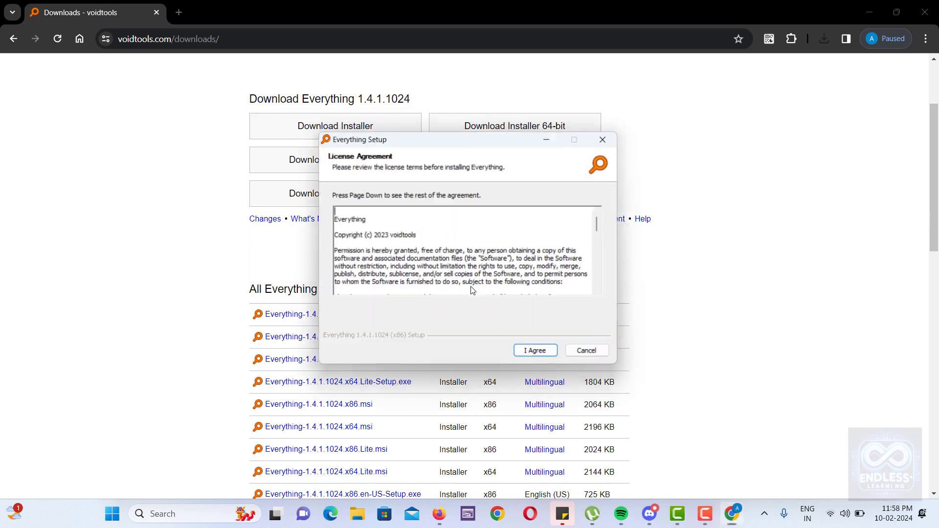
# Install Everything with the default data location and indexing options, then finish with 'Run Everything' checked.
pyautogui.click(534, 350)
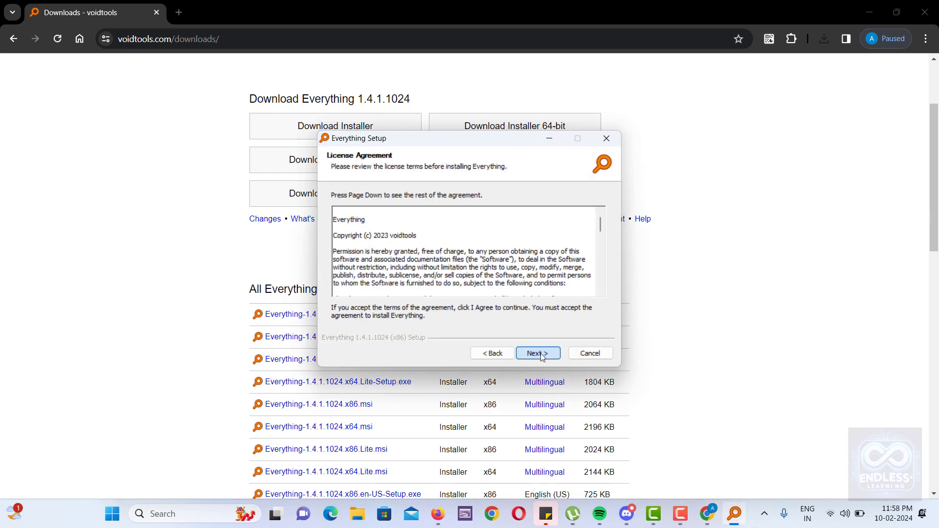
pyautogui.click(537, 353)
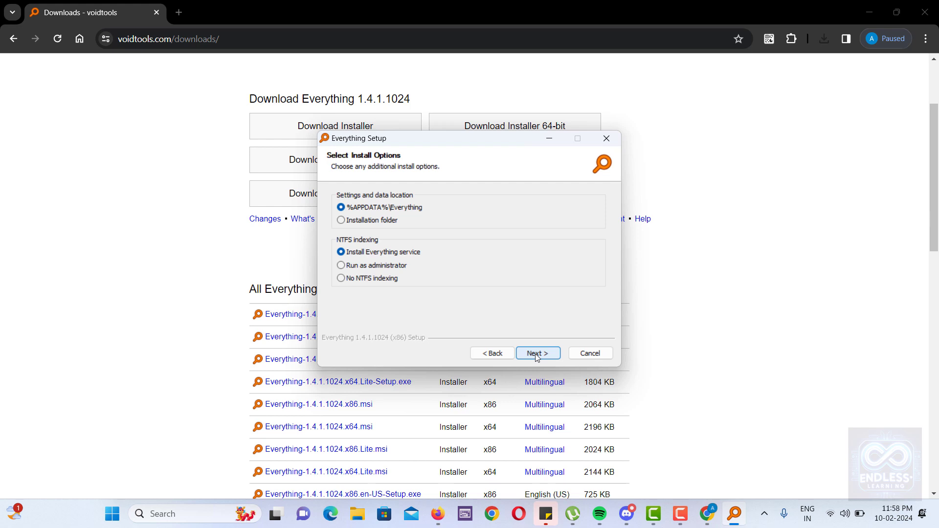
pyautogui.click(537, 353)
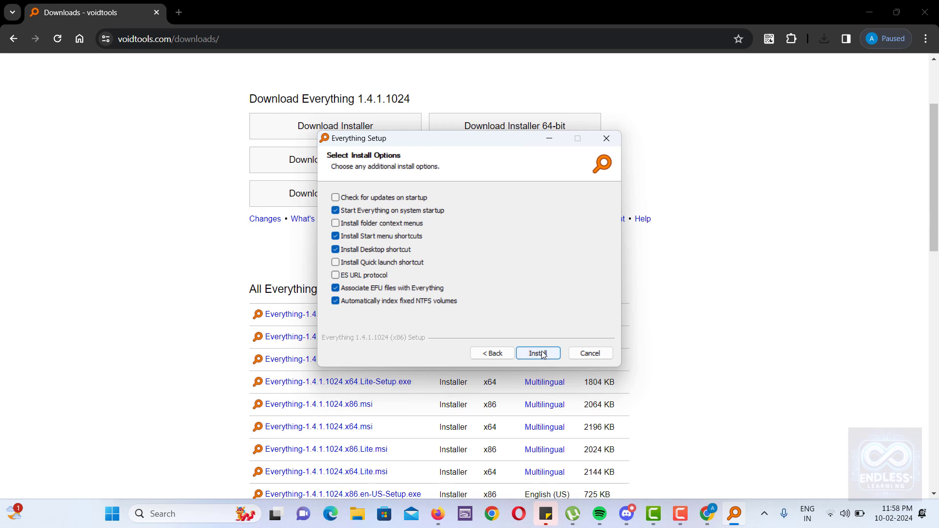
pyautogui.click(536, 353)
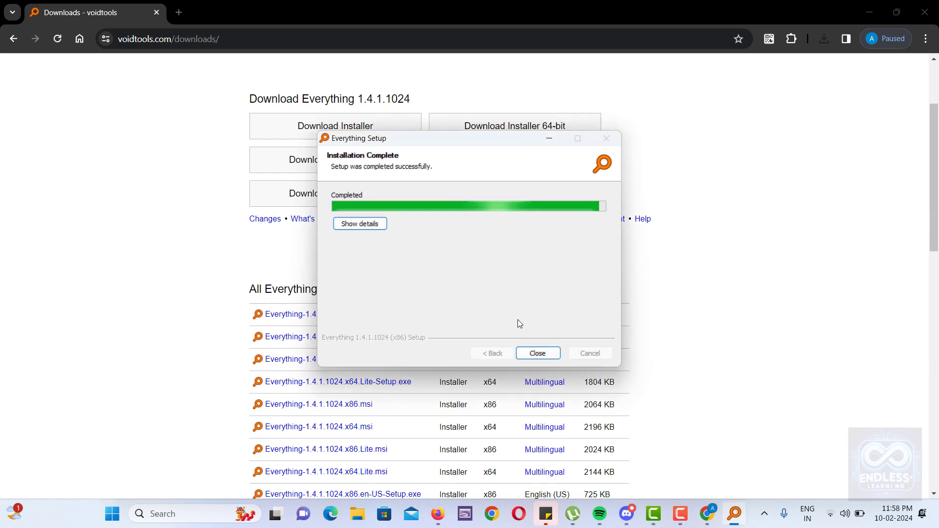
pyautogui.click(537, 353)
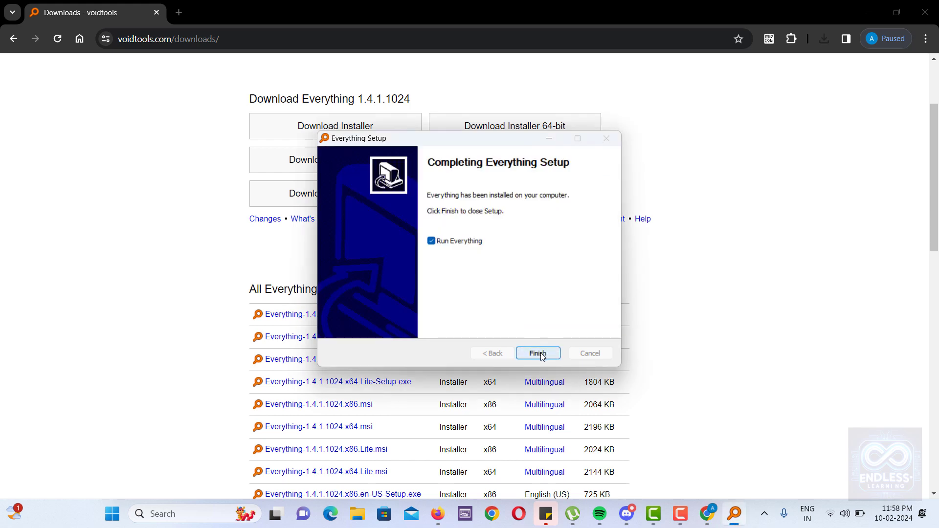
pyautogui.click(537, 354)
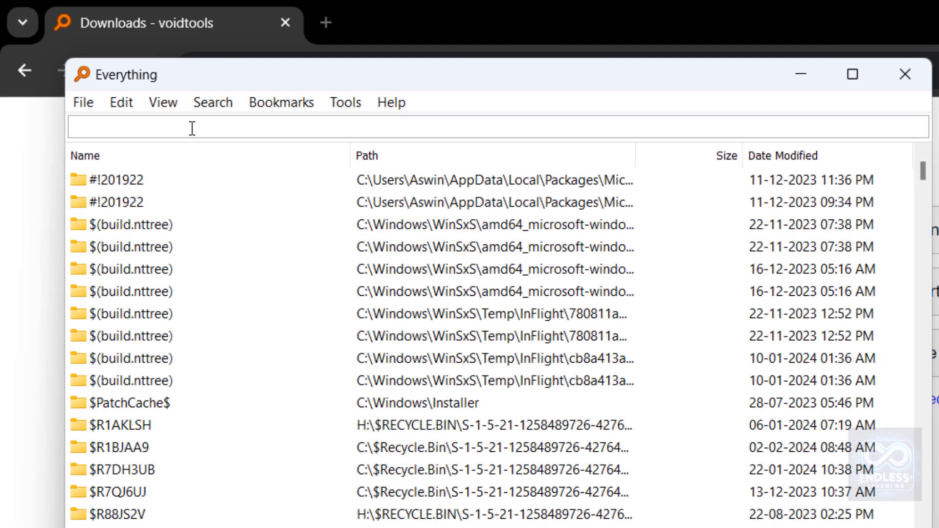
# Search 'ves hand' so the six VES Handbook files are listed.
pyautogui.write('ves hand')
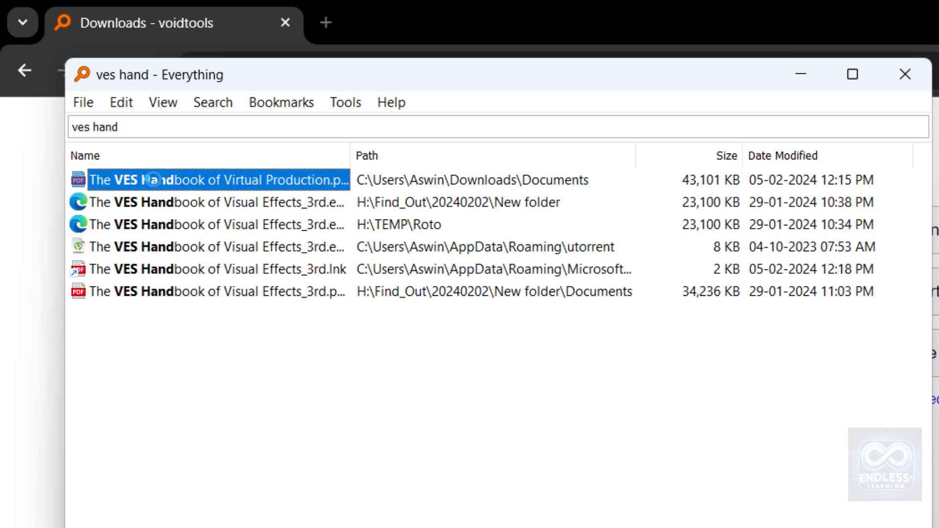
# Use Open Path on the top VES Handbook of Virtual Production result to show its folder in File Explorer.
pyautogui.rightClick(158, 180)
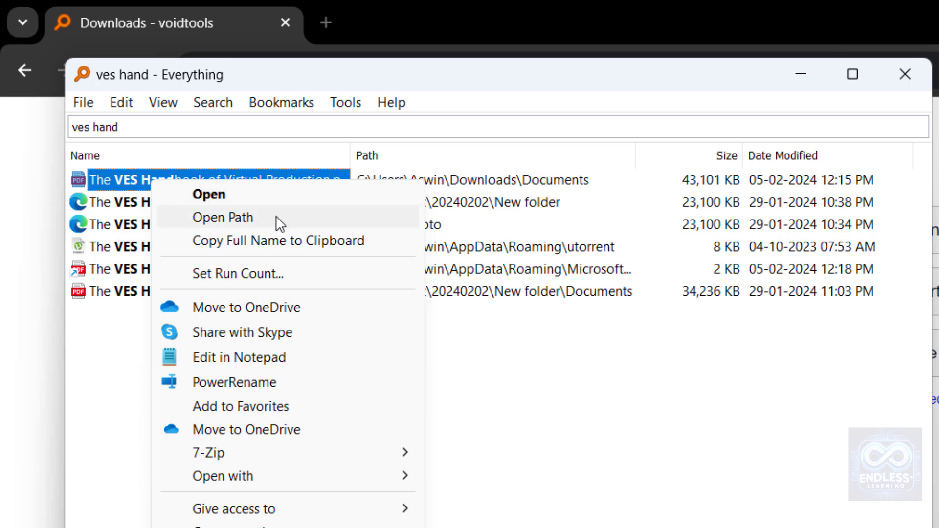
pyautogui.click(223, 217)
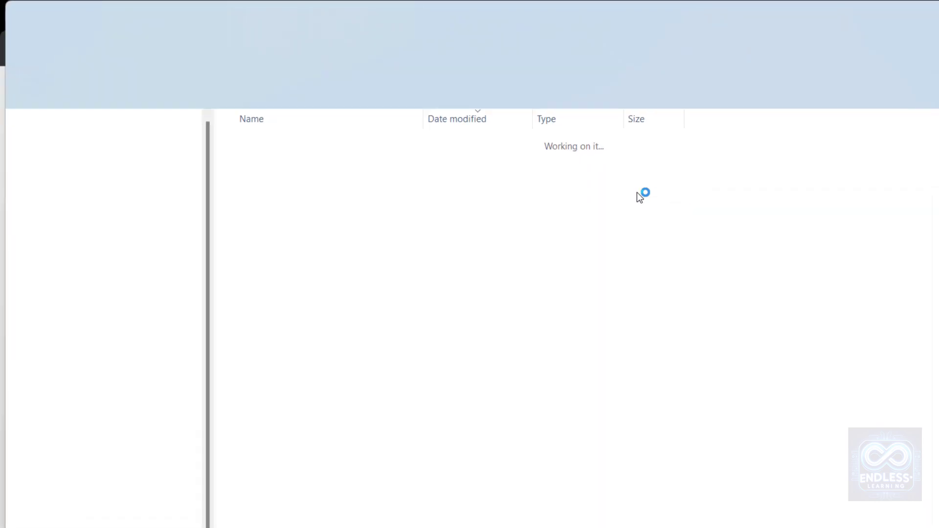